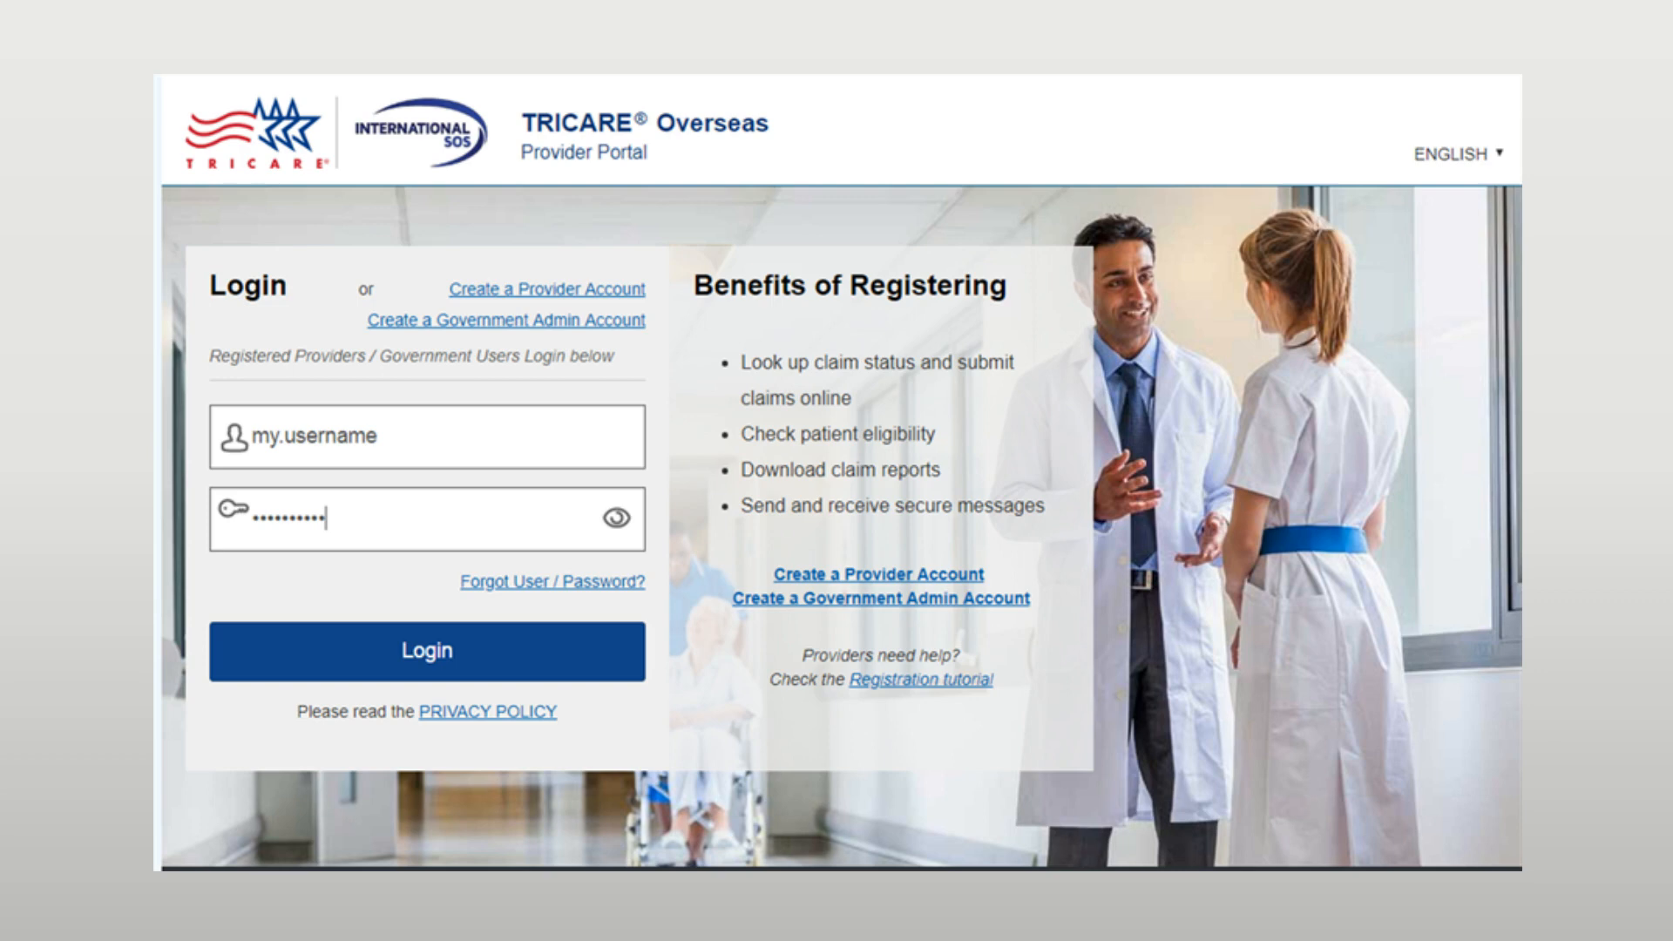
- Log in to the provider portal and open the Claims area showing no claims for last week
left_click(426, 651)
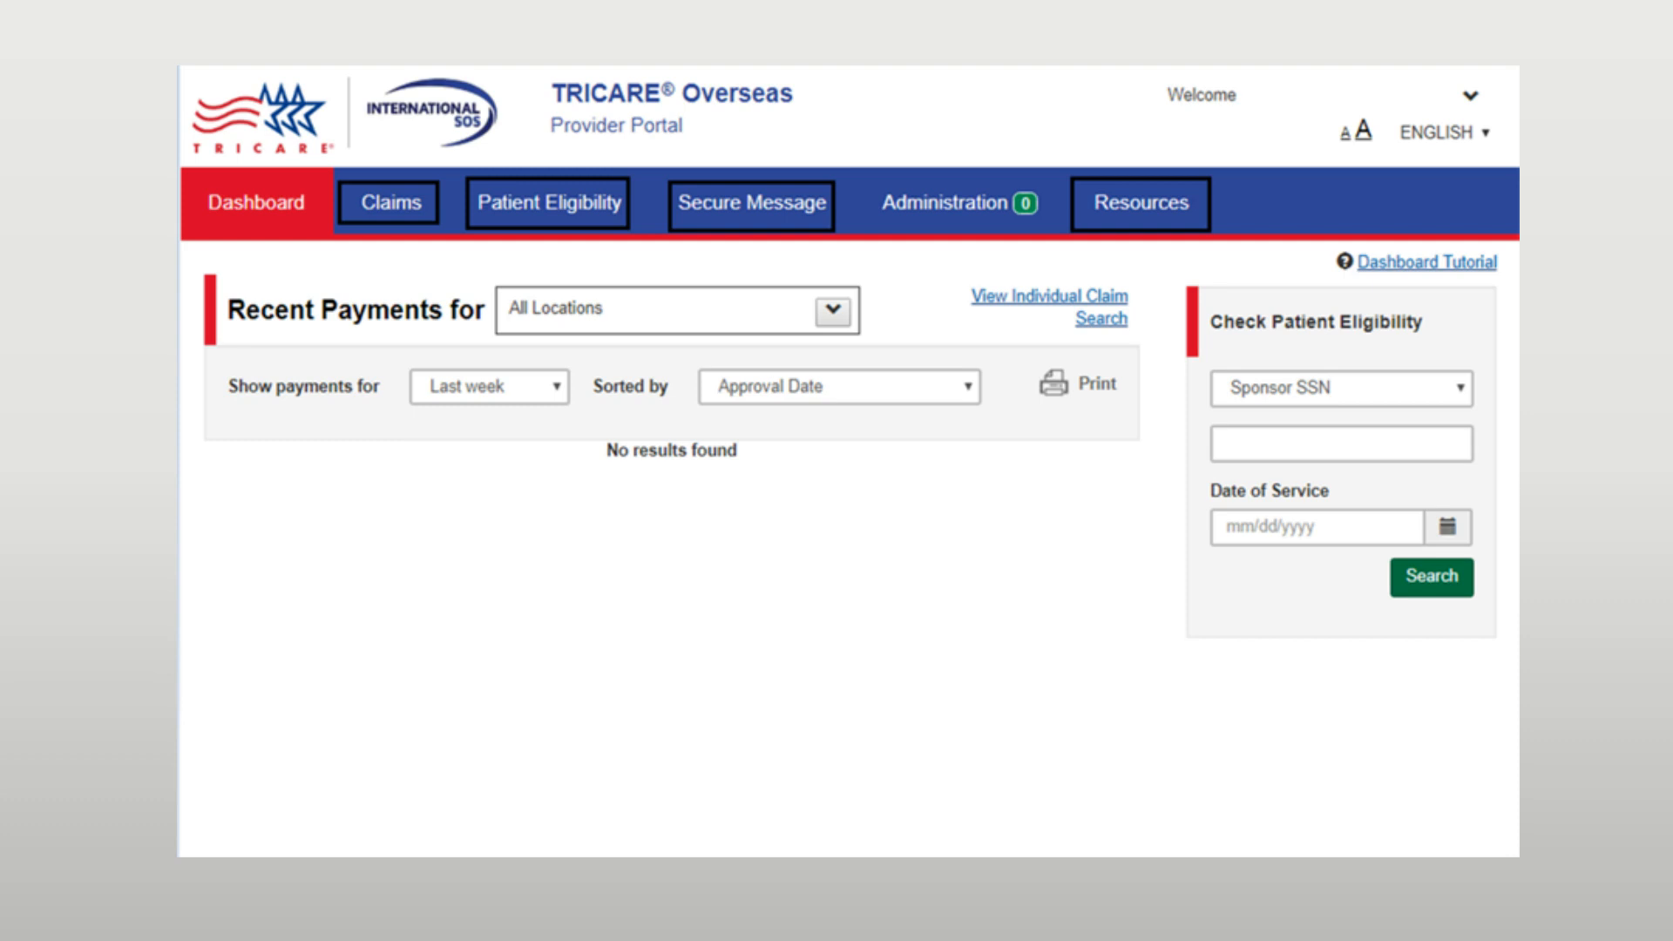
left_click(390, 203)
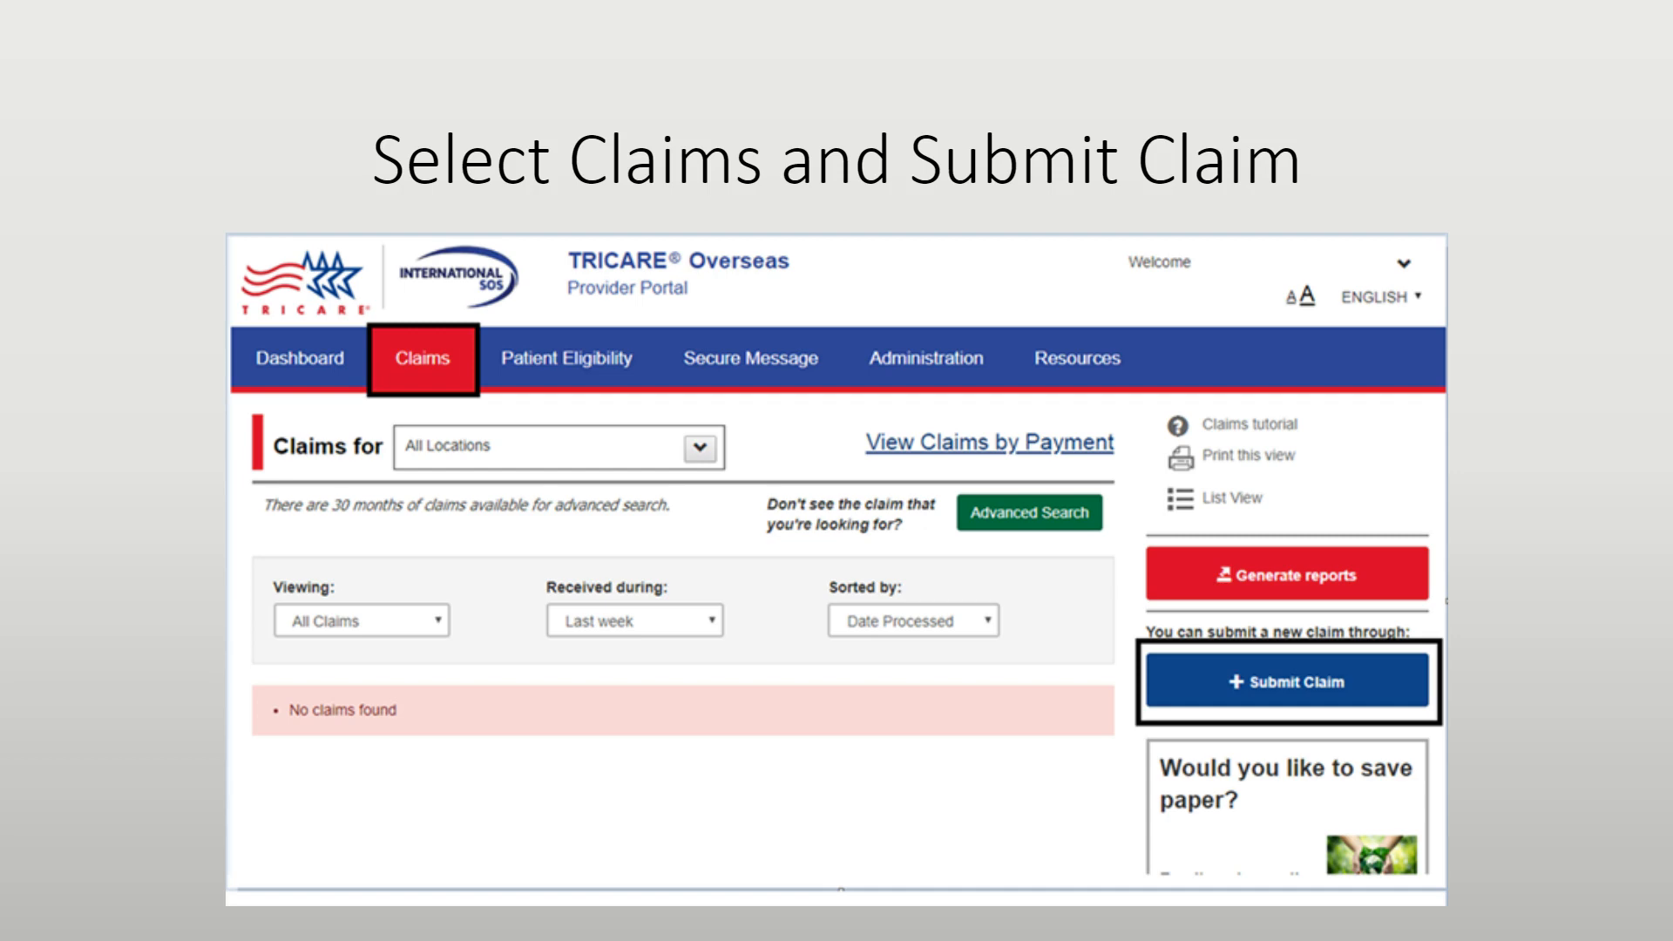
- Start a new claim using the BARTON 2600, AUS provider location
left_click(1286, 682)
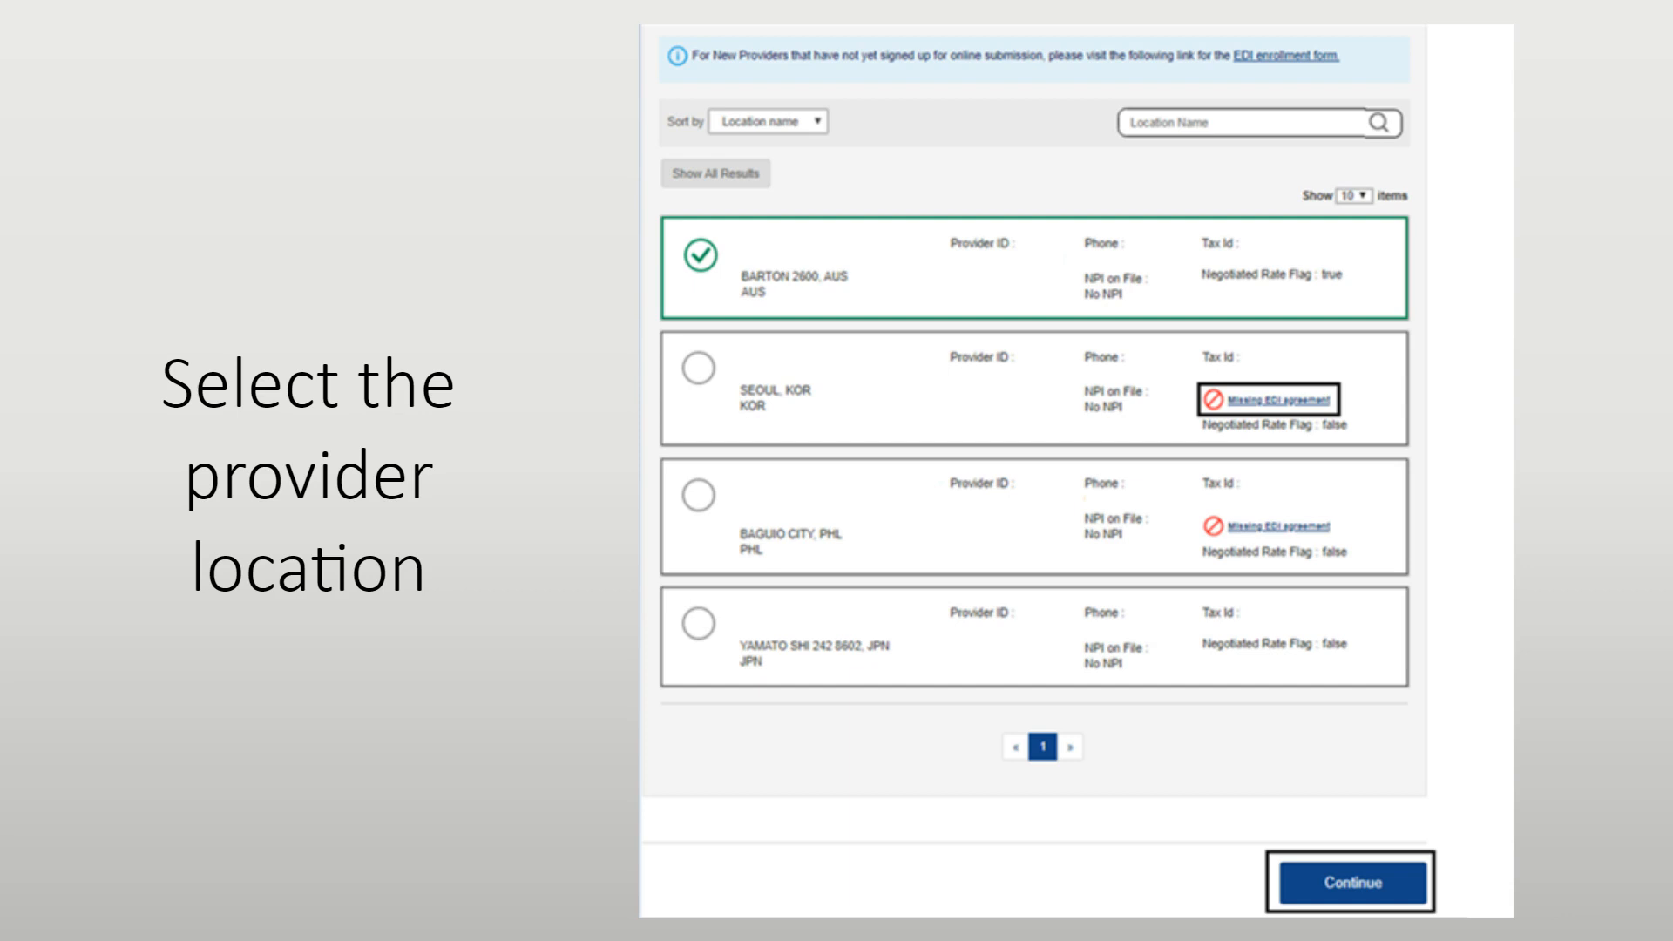
left_click(1348, 882)
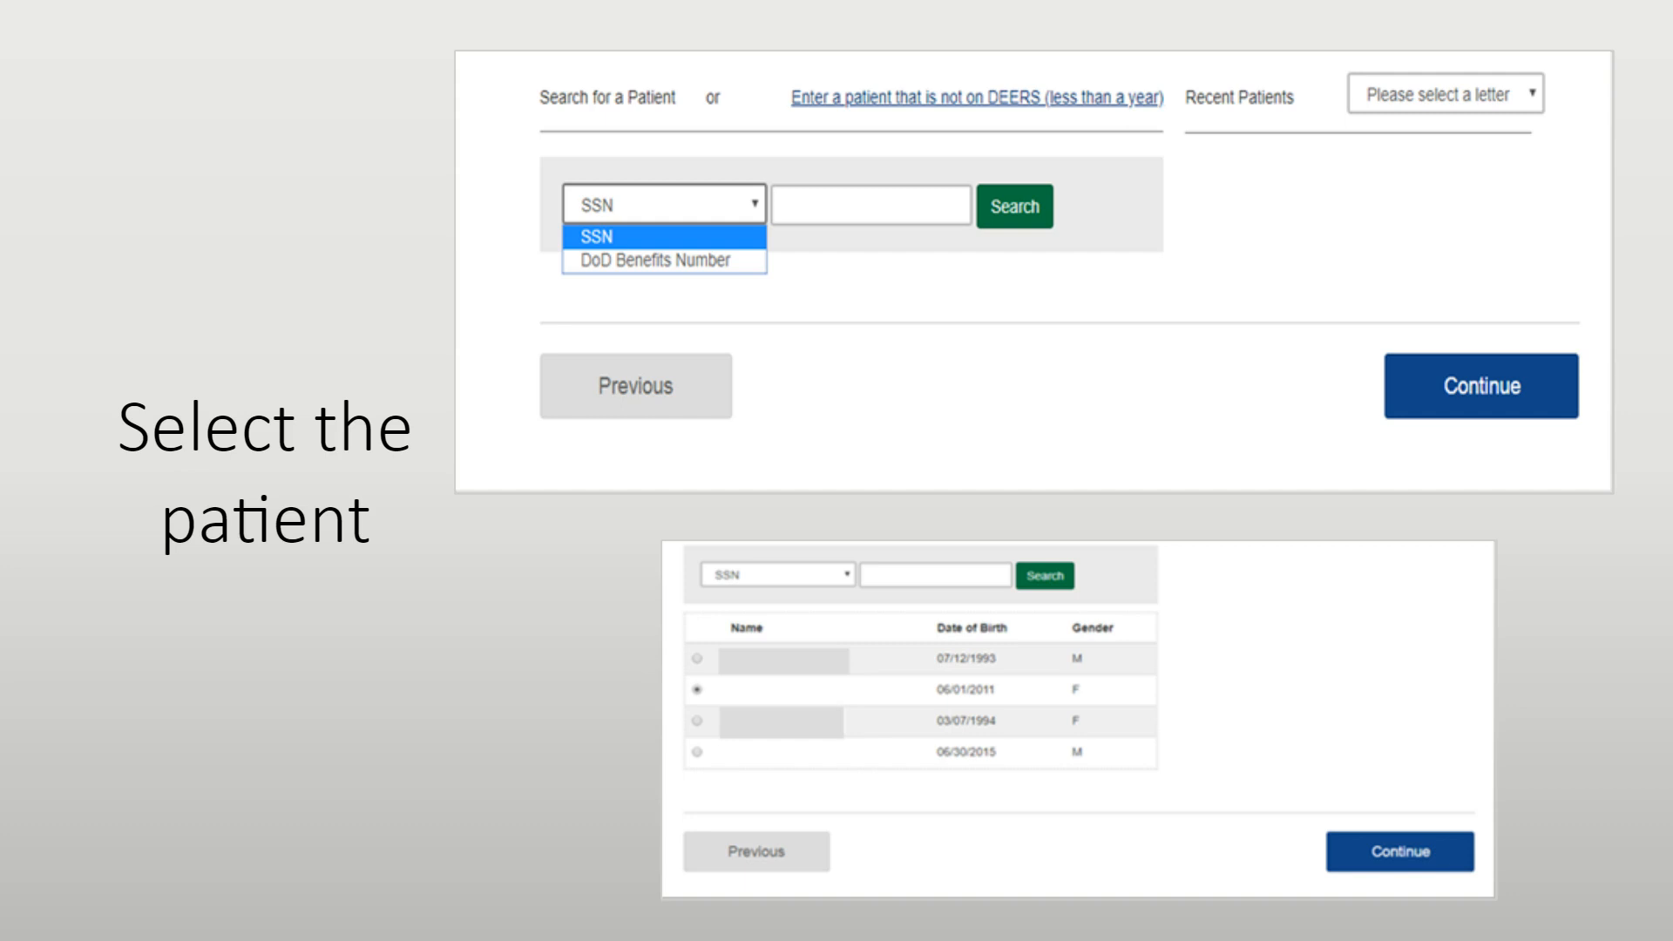
- Choose Online Claim Submission for the Dahlonega, GA patient's claim
left_click(1401, 851)
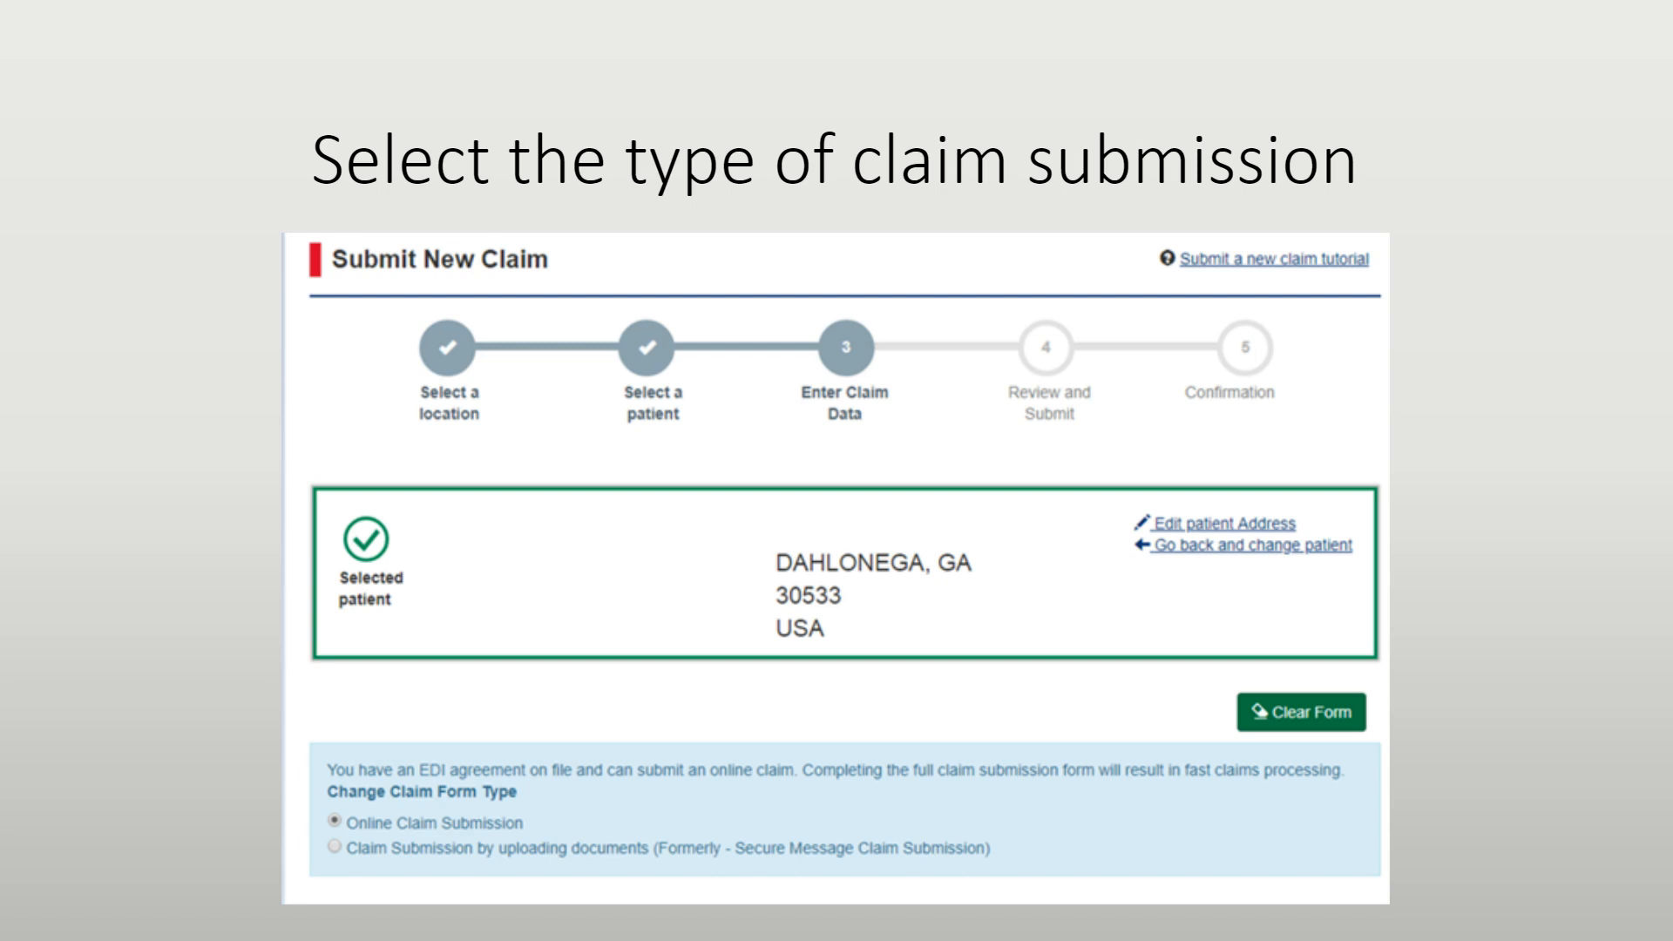
- Fill a claim line with revenue code 0341 Nuclear Medicine, 500 billed, 1 unit
scroll("down", 3)
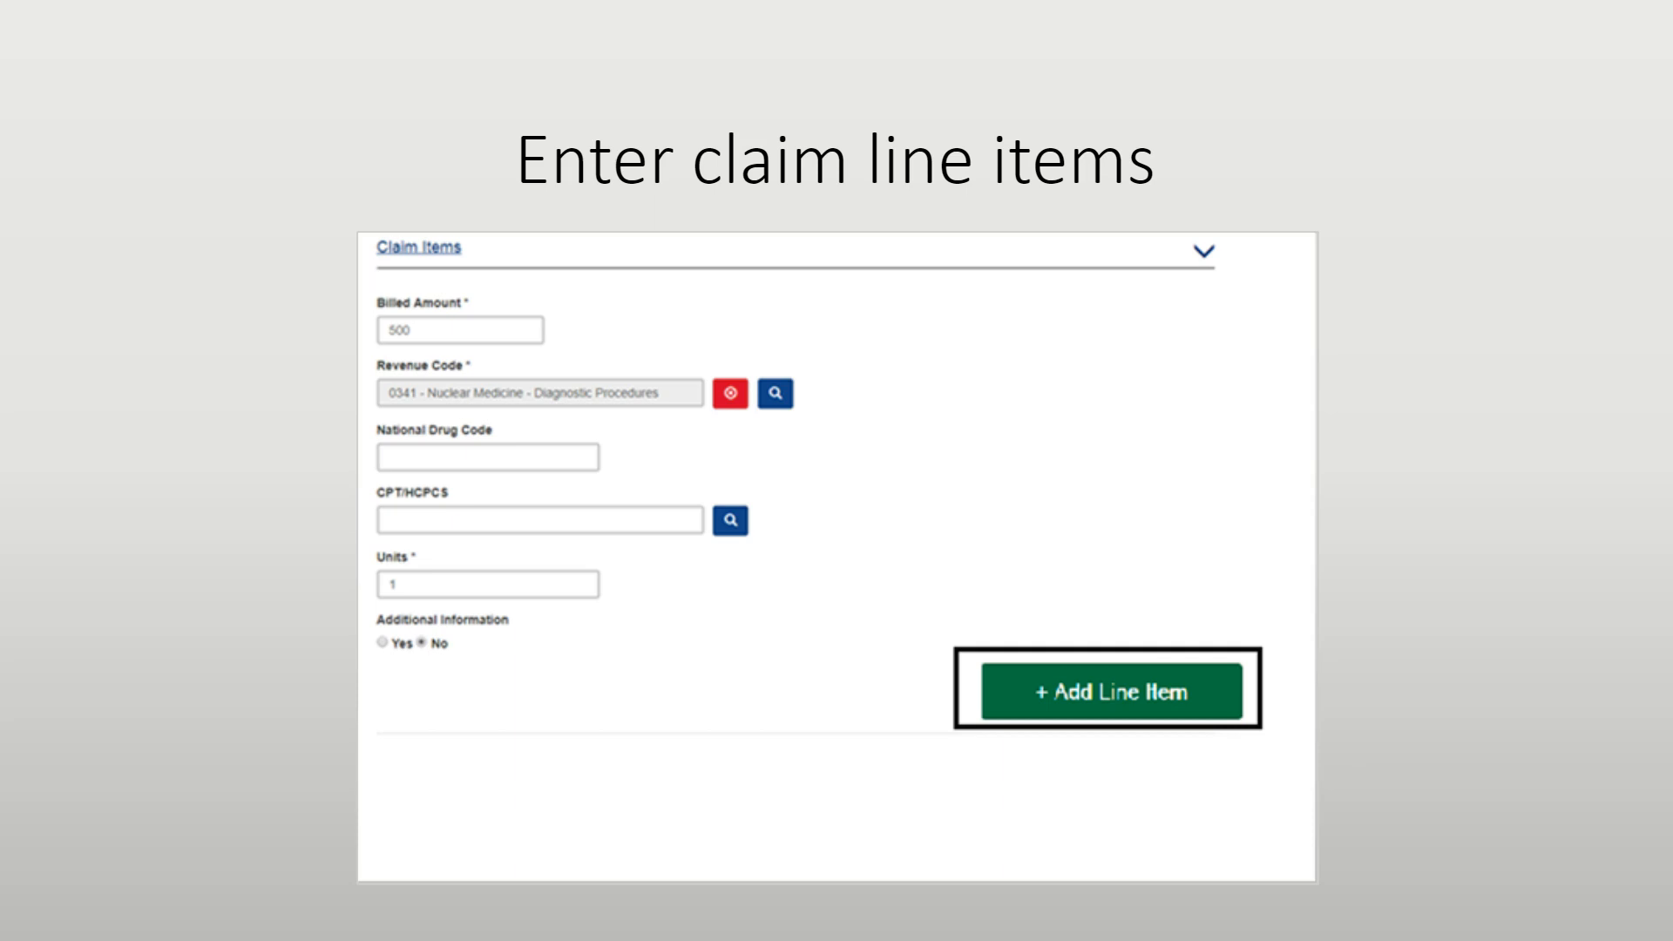
- Add the 0450 line item, review the summary, and submit the $1,000.00 claim
left_click(1106, 690)
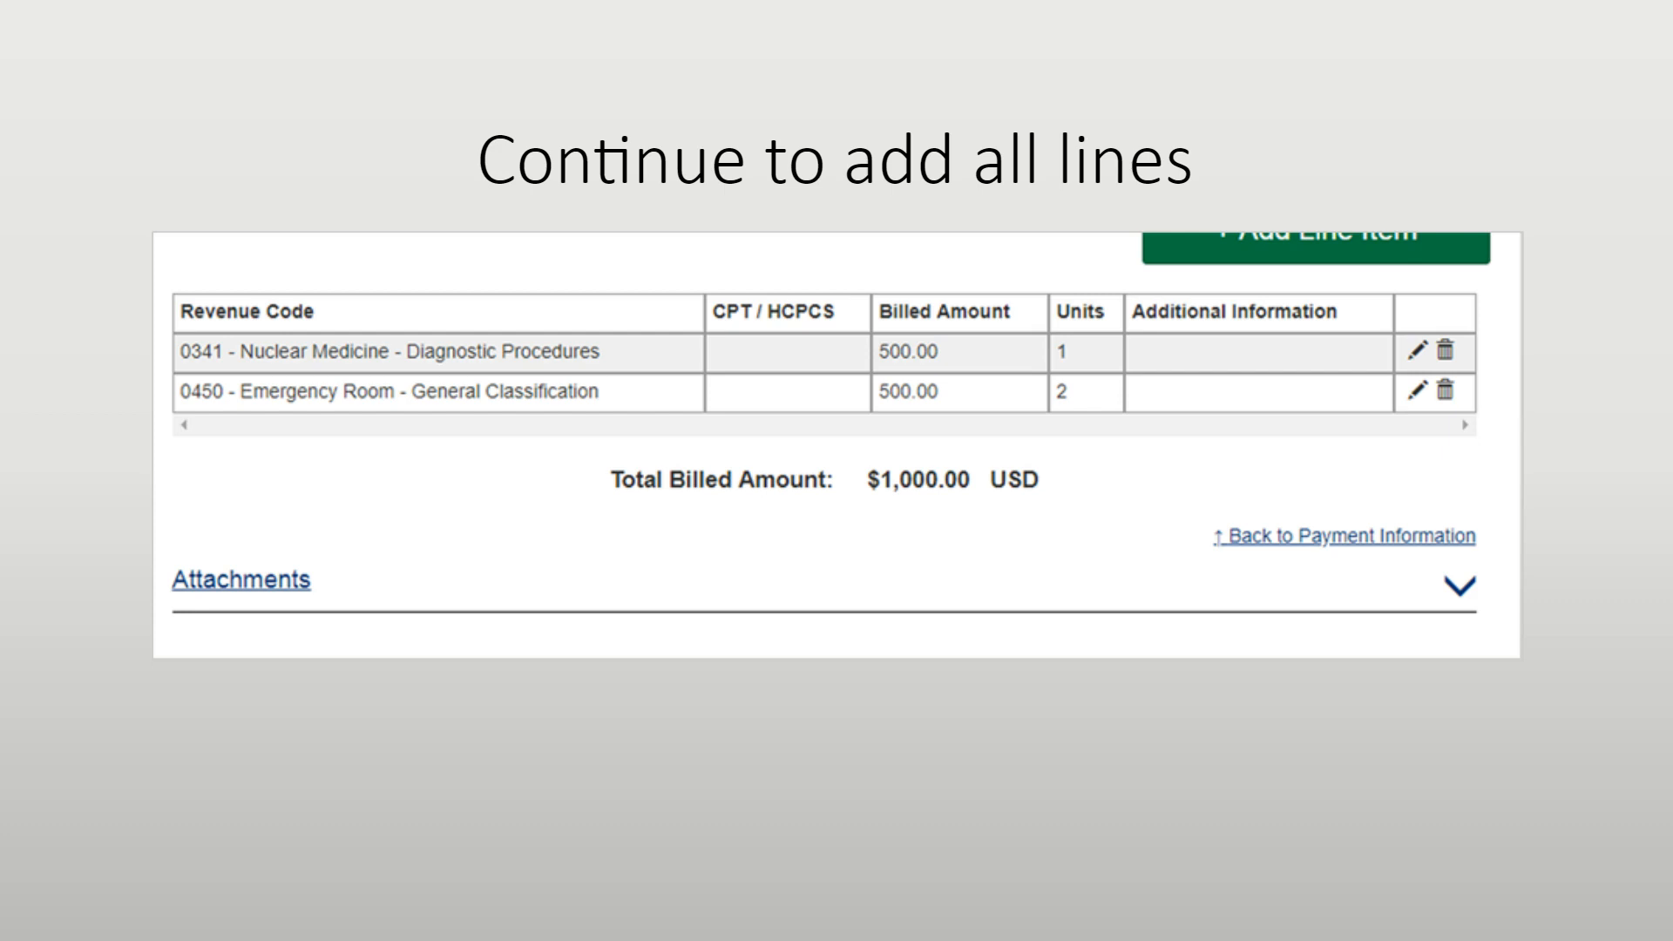
left_click(241, 580)
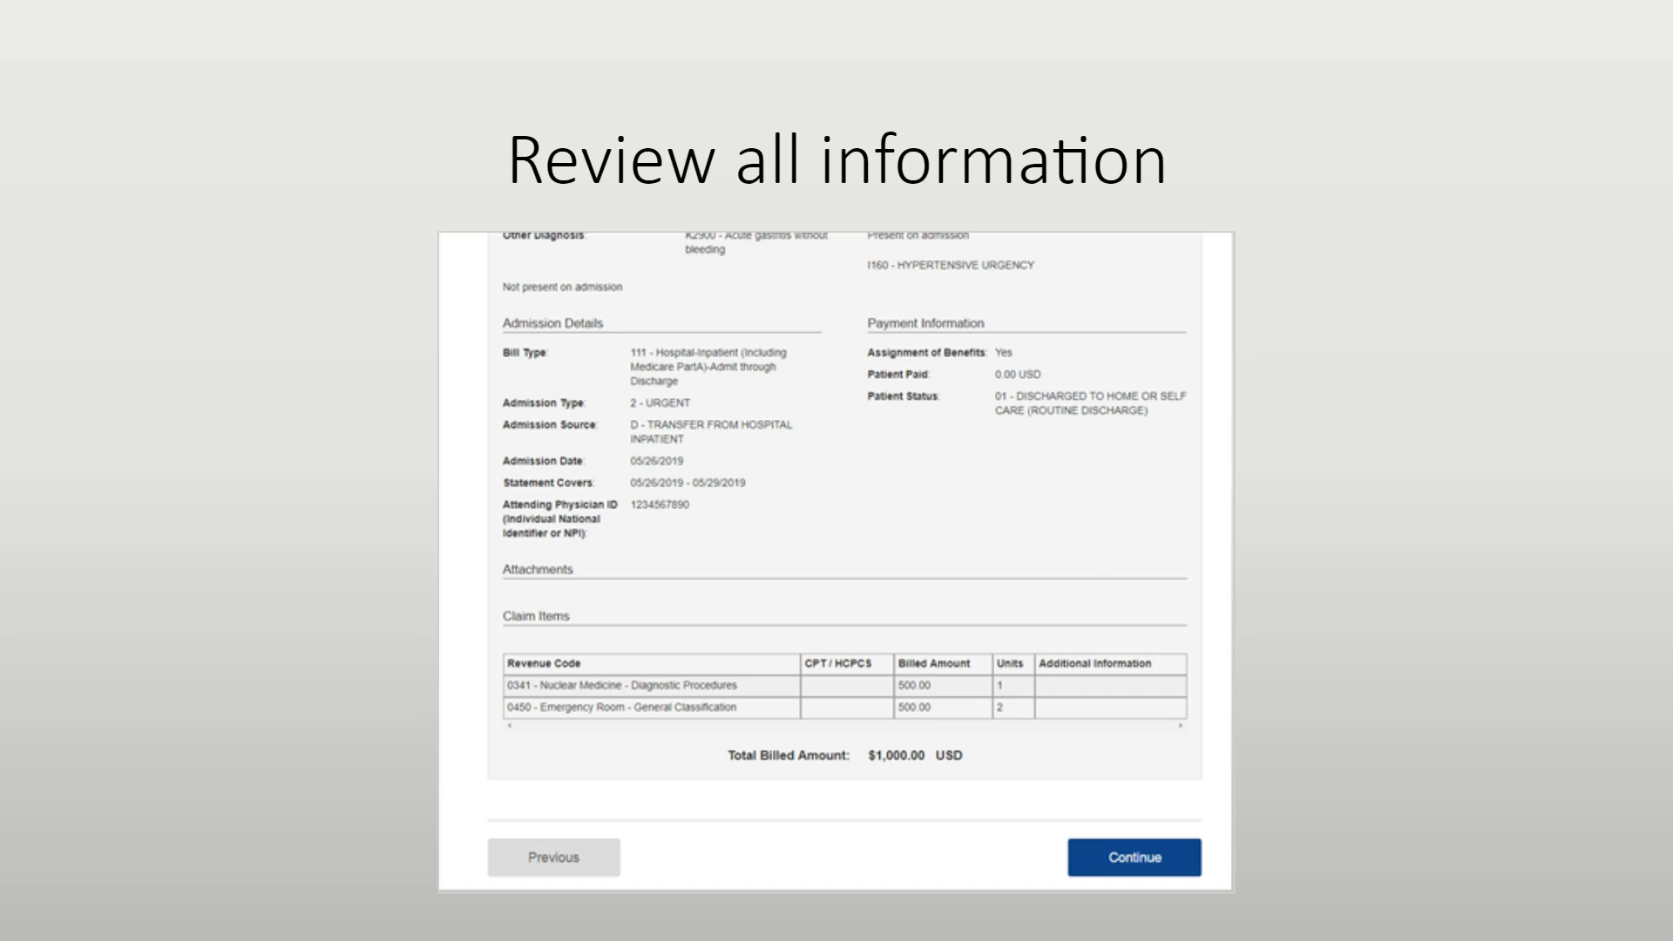
left_click(1132, 856)
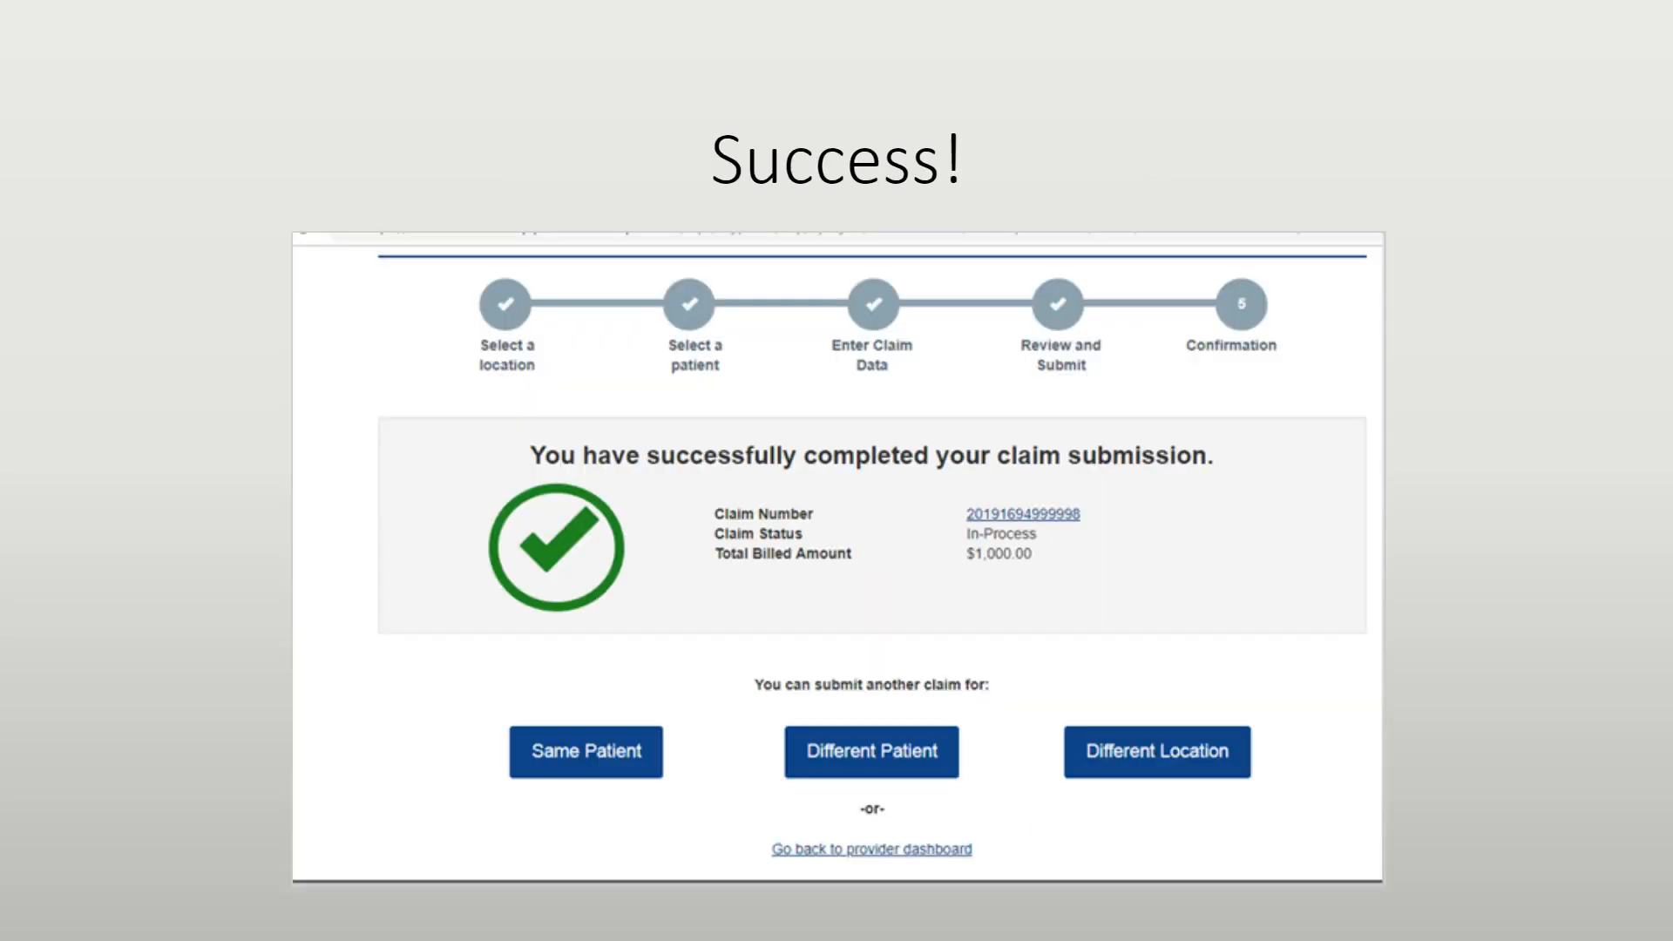